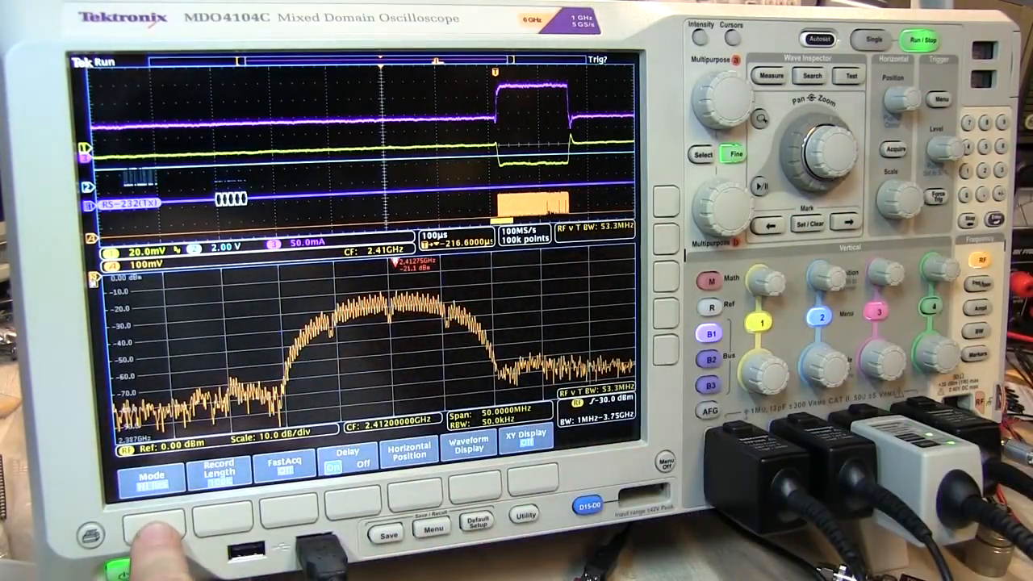
- Show the Acquisition Mode choices (sample, peak detect, envelope, average) from the Acquire menu
{"action": "left_click", "coordinate": [151, 460]}
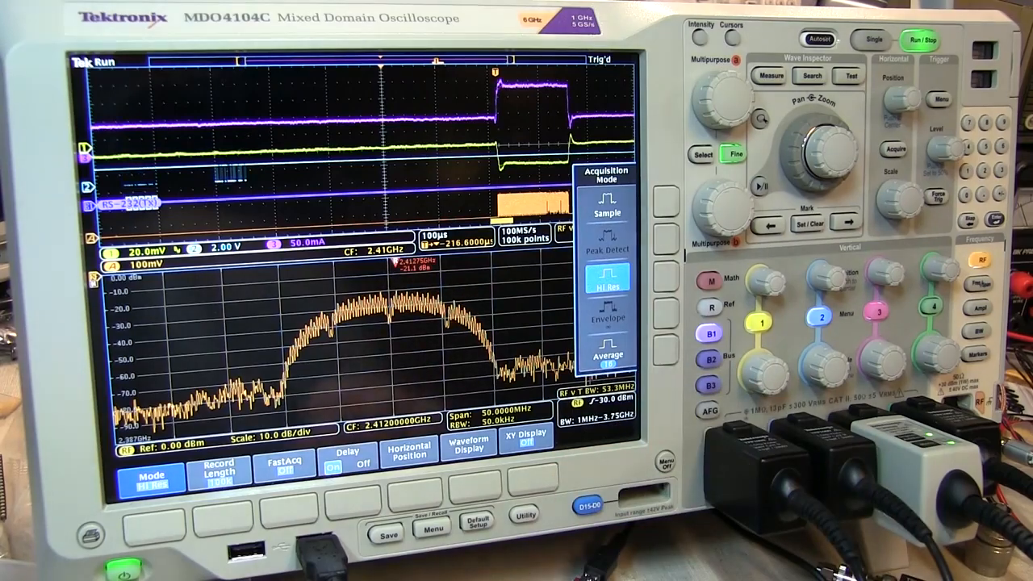
{"action": "left_click", "coordinate": [218, 465]}
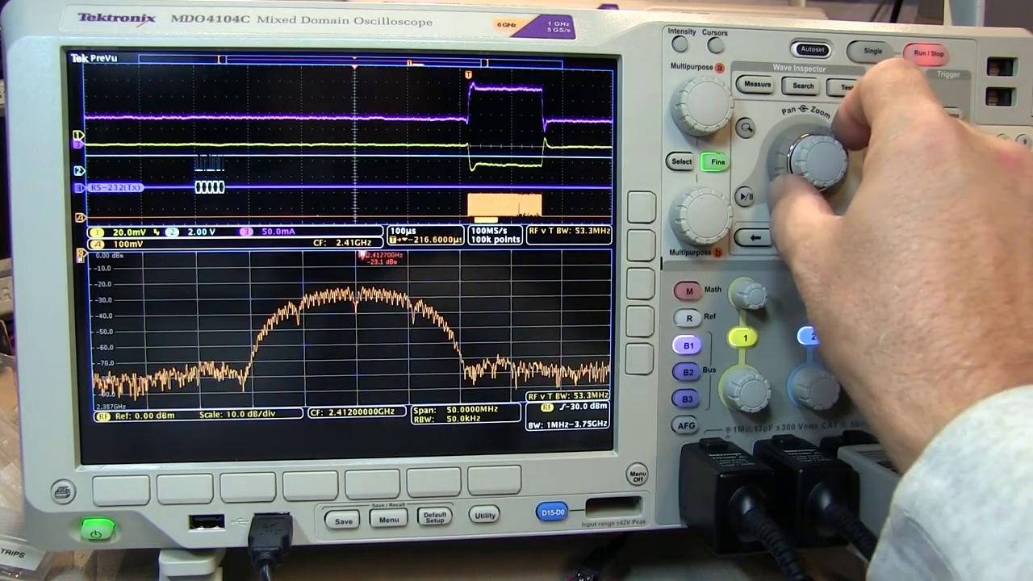
- Turn on waveform cursors and position them across the supply dip to read its drop and duration
{"action": "left_click", "coordinate": [810, 161]}
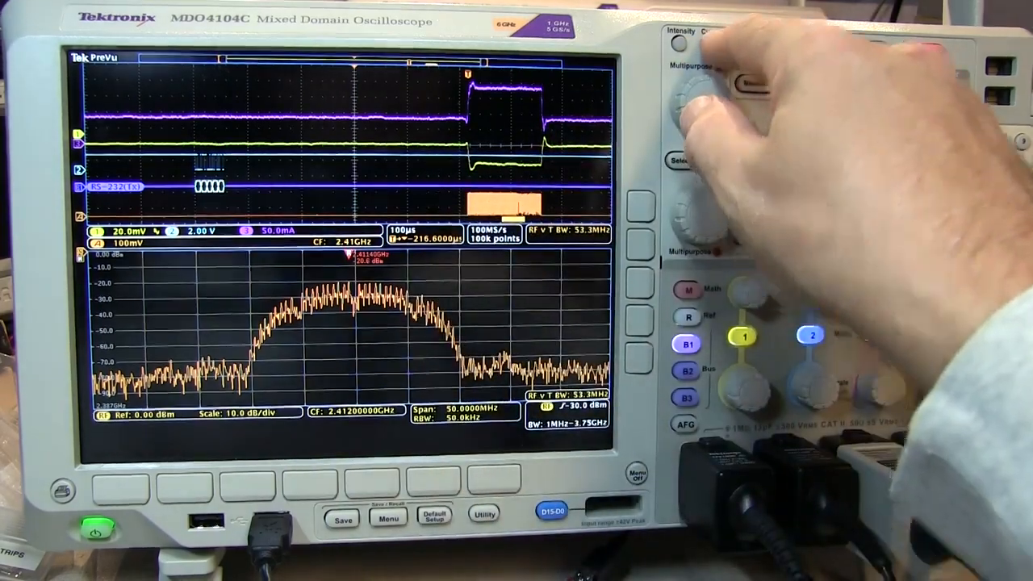
{"action": "left_click", "coordinate": [714, 32]}
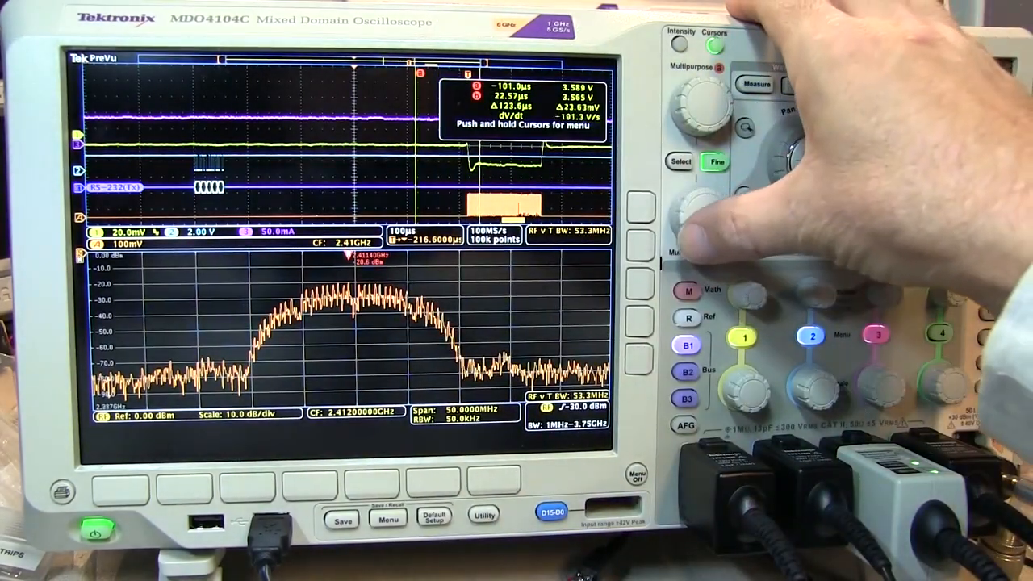